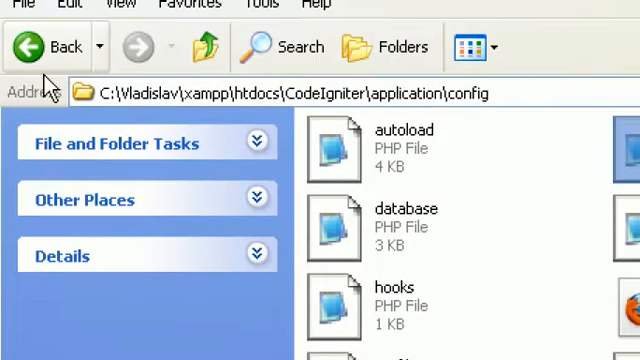
Leave the config folder and open ViewBB.php from the views folder in Notepad++.
click(52, 48)
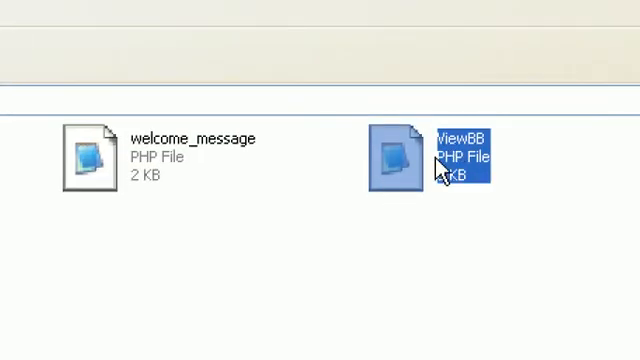
double_click(396, 150)
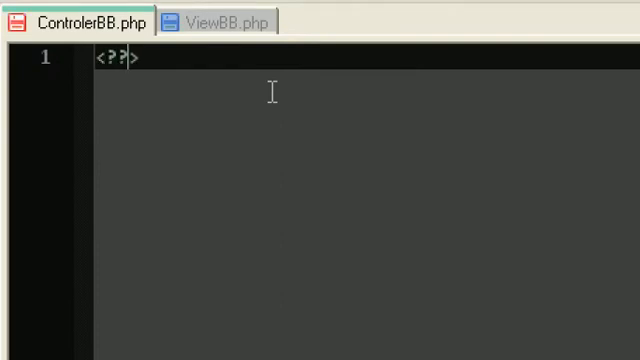
Write '<?php class ControlerBB extends CI_Controller{}' with an empty line inside the body.
text(php)
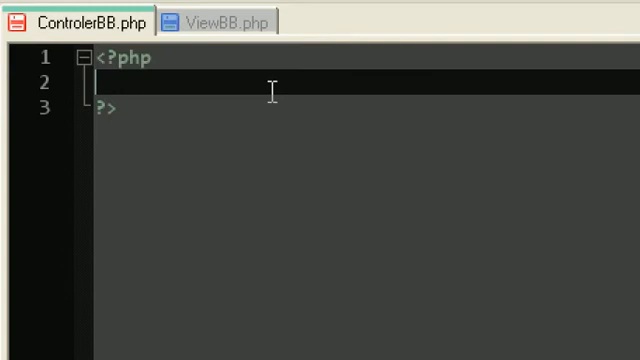
text(class)
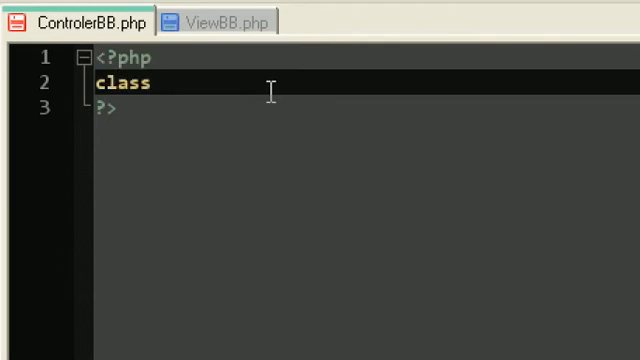
text(C)
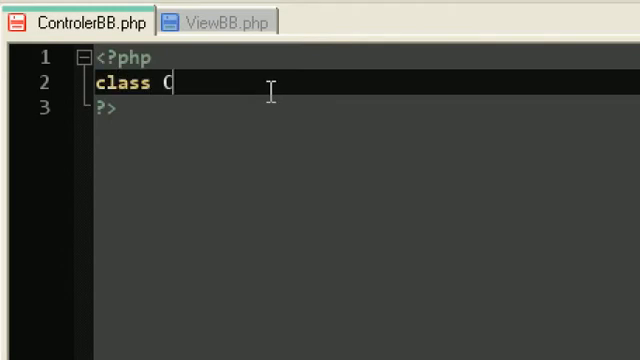
text(ont)
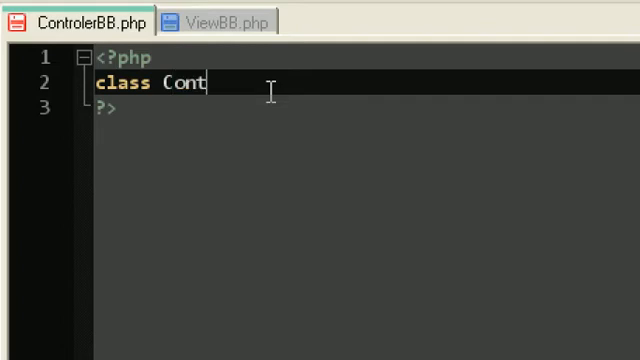
text(rolerBB)
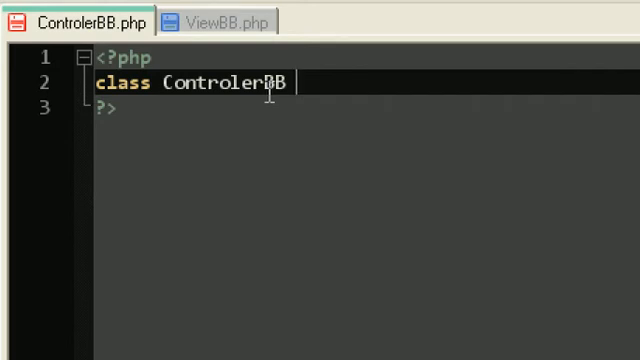
text(extends)
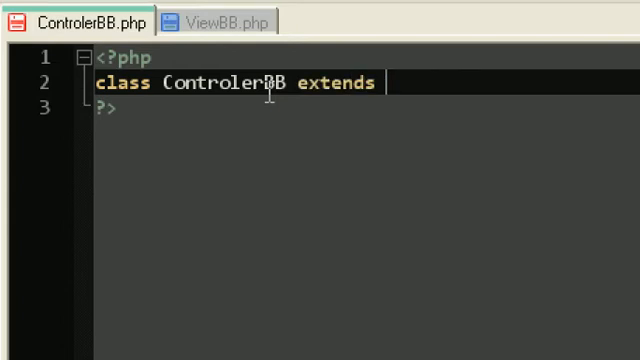
text(Cont)
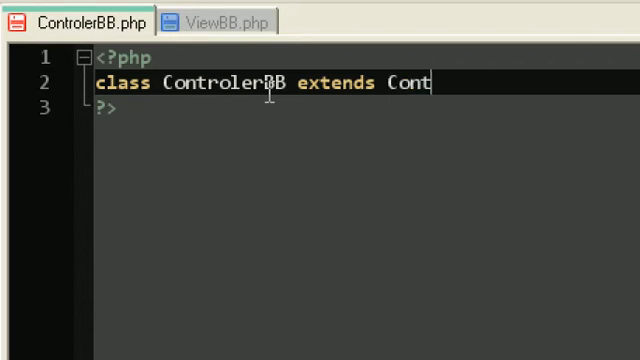
text(roller{)
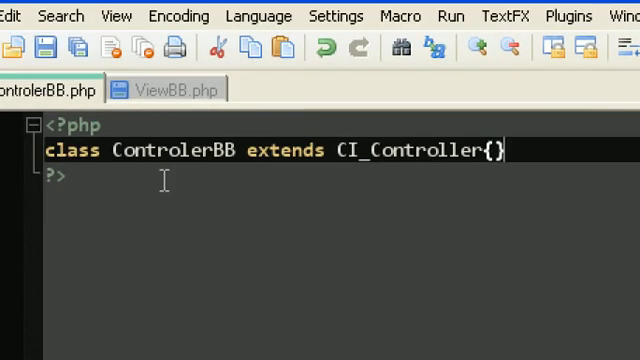
key(Enter)
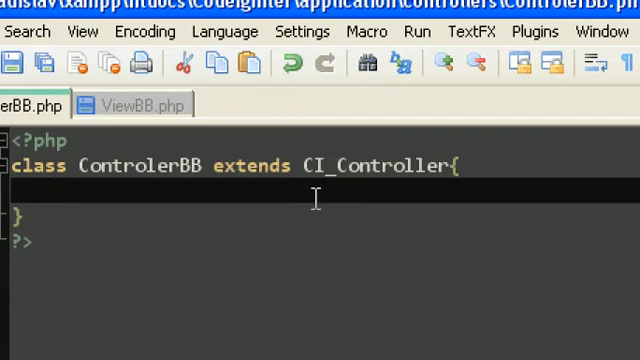
Add an empty 'public function index(){}' method to ControlerBB.
text(public)
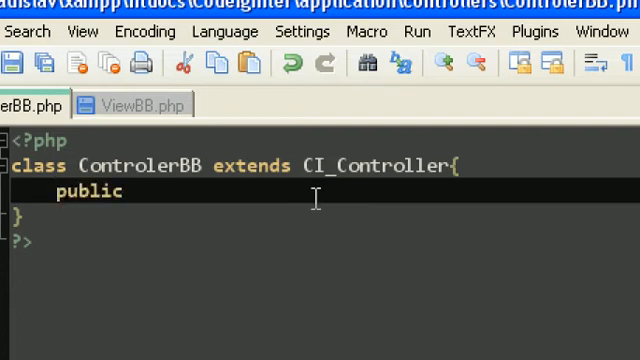
text(func)
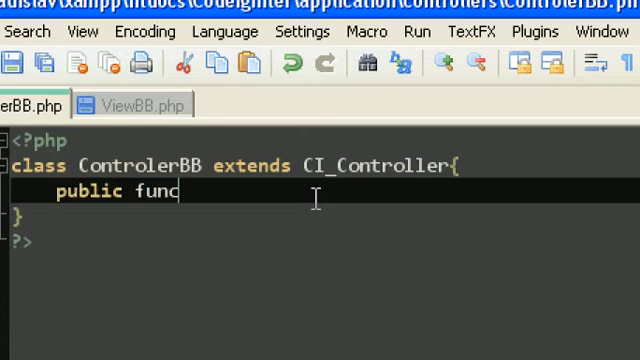
text(tion)
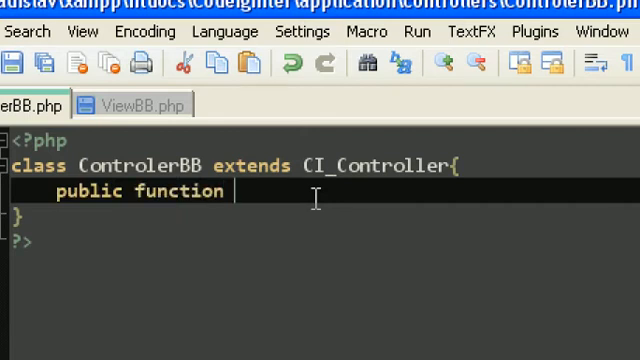
text(index)
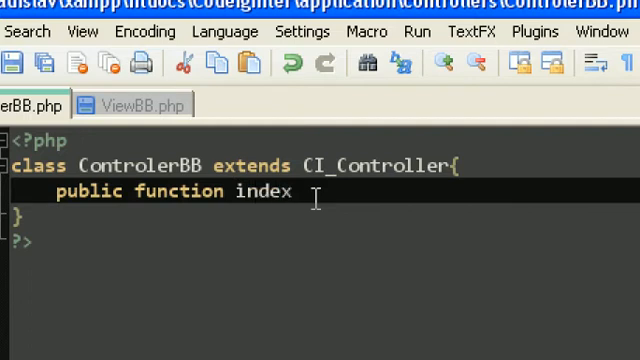
text((){})
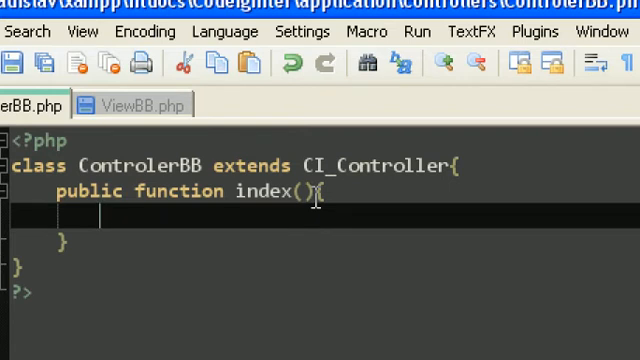
Inside index(), add $this->load->view("ViewBB"); to load the ViewBB view.
text($thi)
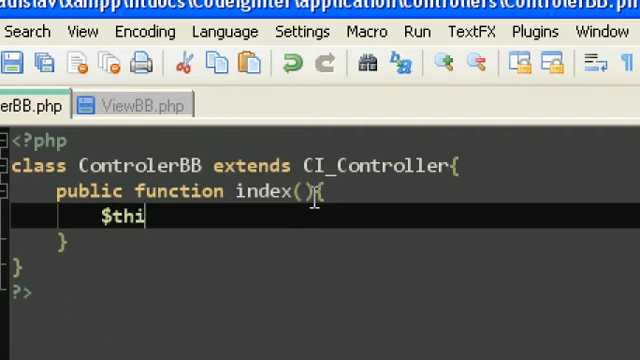
text(s->loade)
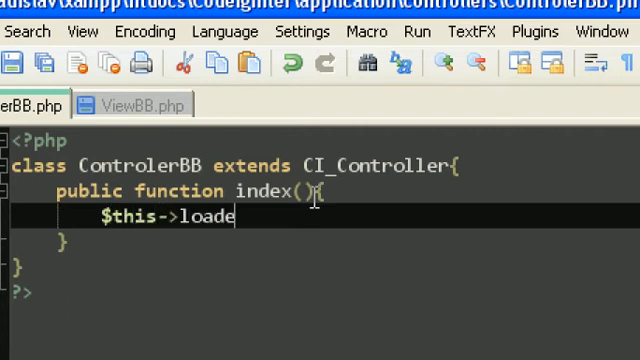
text(d->)
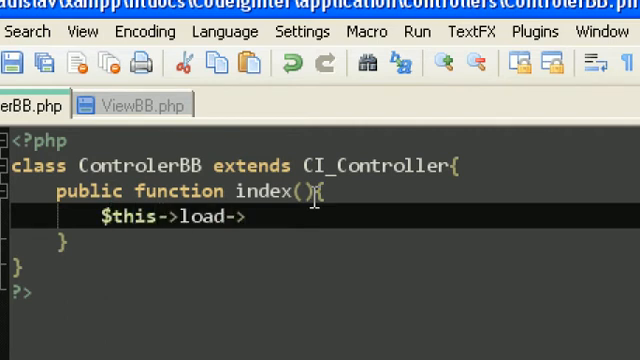
text(view)
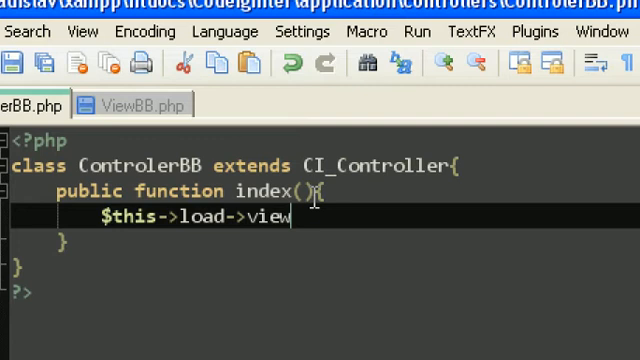
text(();)
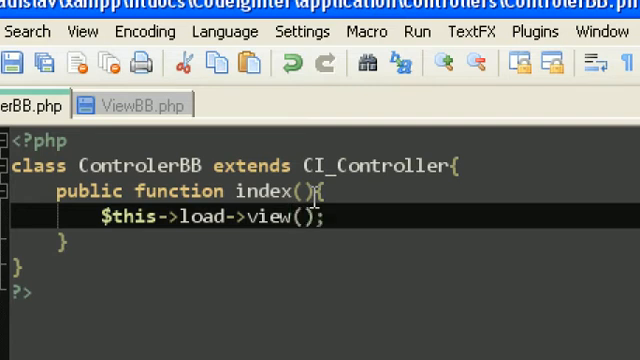
click(292, 214)
text("i)
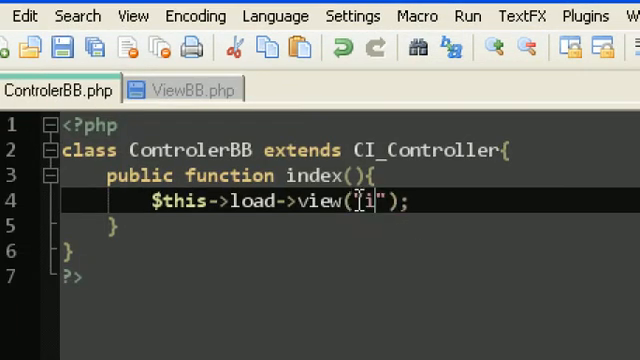
text(ewBB)
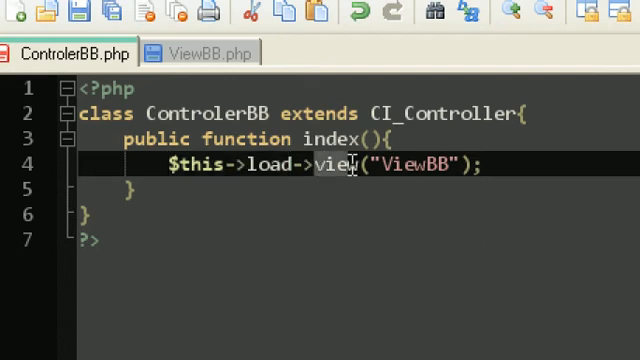
double_click(324, 164)
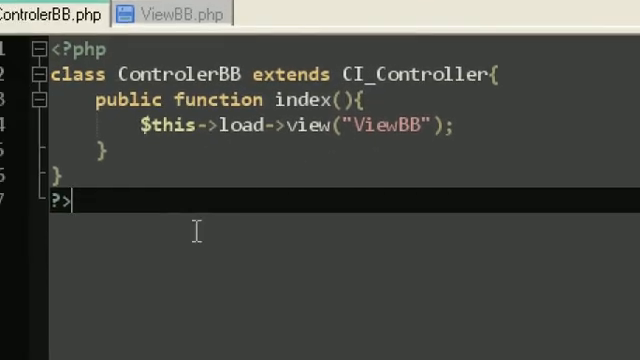
In ViewBB.php write '<h1>BaseBuncer is youtube channel</h1>'.
scroll(down, 3)
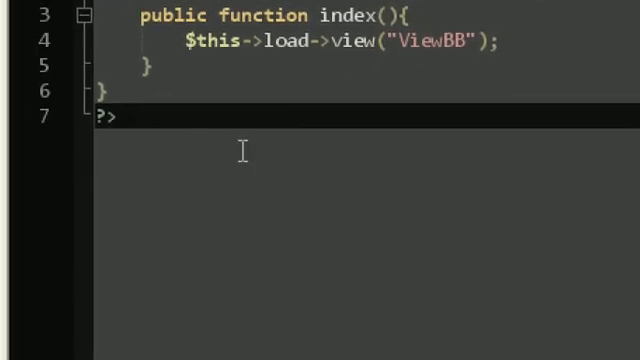
click(220, 88)
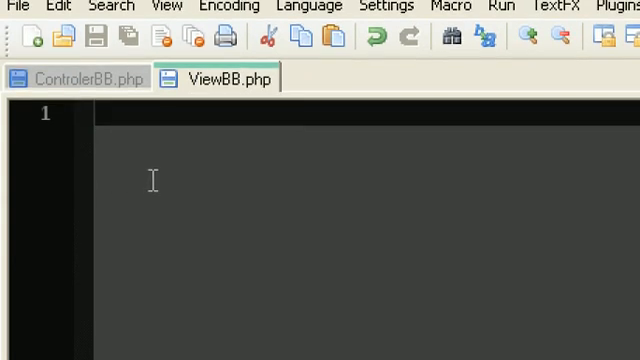
text(<>)
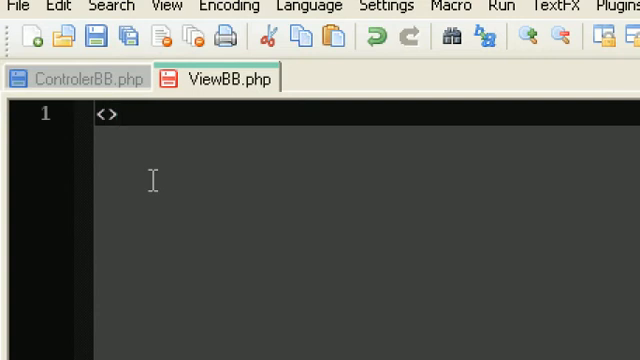
text(<>)
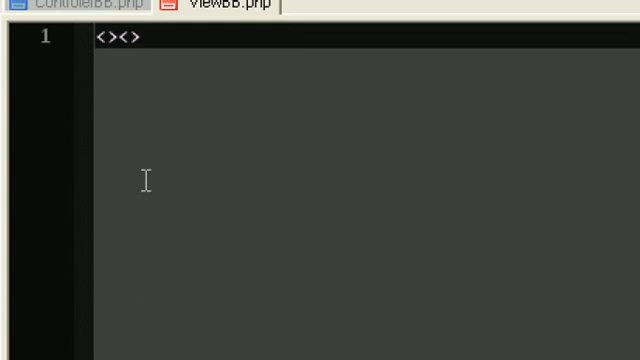
text(h1)
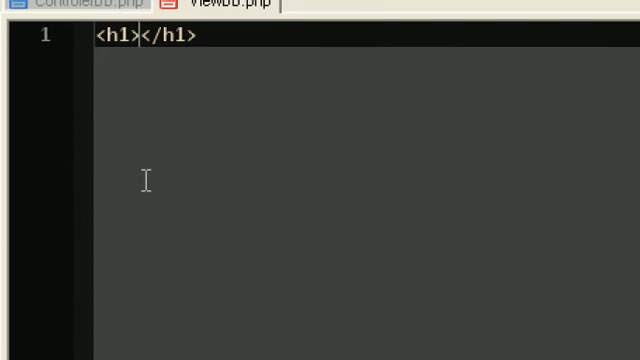
text(BaseBunce)
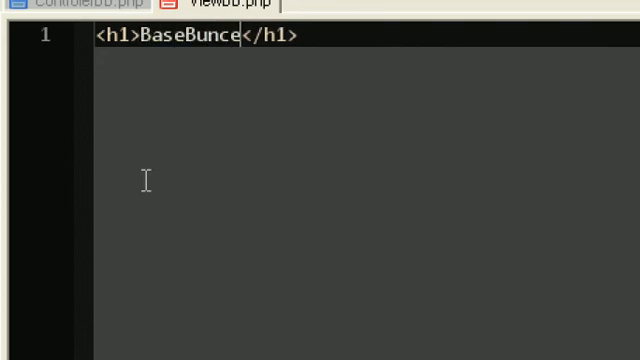
text(r is)
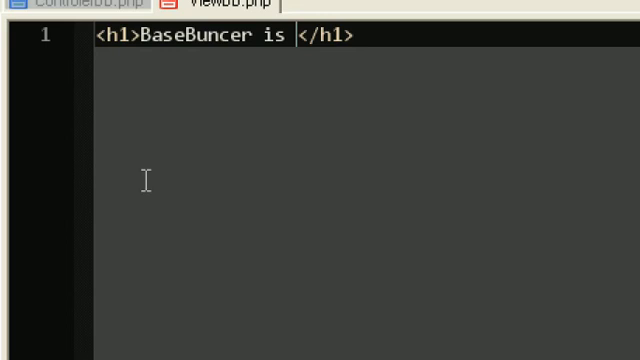
text(youtube chan)
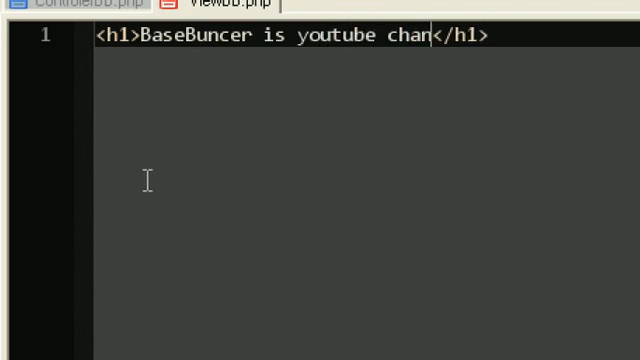
text(nel)
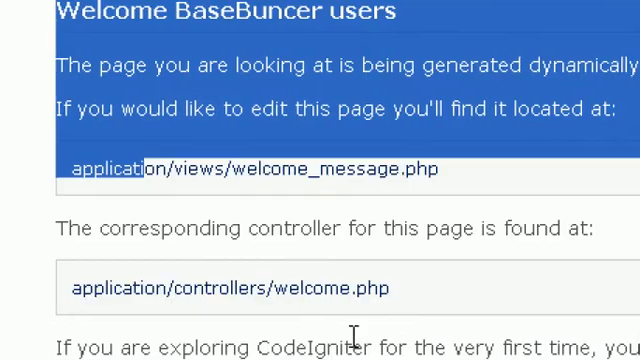
scroll(down, 3)
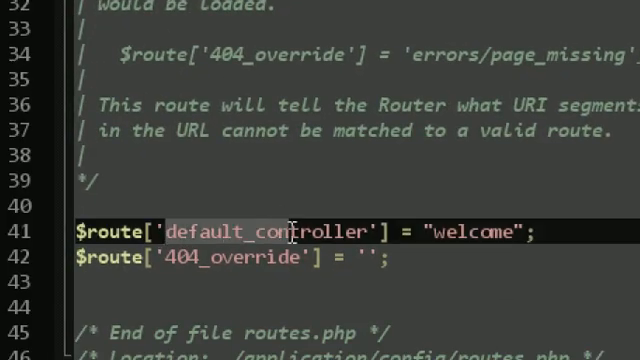
Highlight default_controller in routes.php, then return to the ControlerBB.php file.
double_click(264, 232)
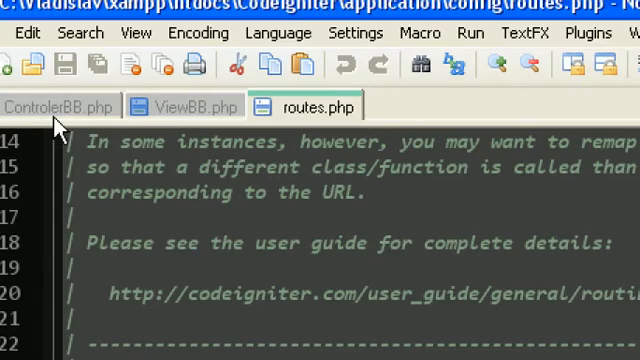
click(58, 104)
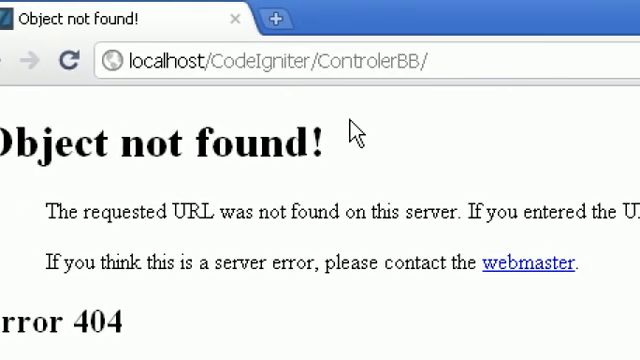
Load localhost/CodeIgniter/index.php/ControlerBB, then start editing the address toward the root URL.
text(index.php/)
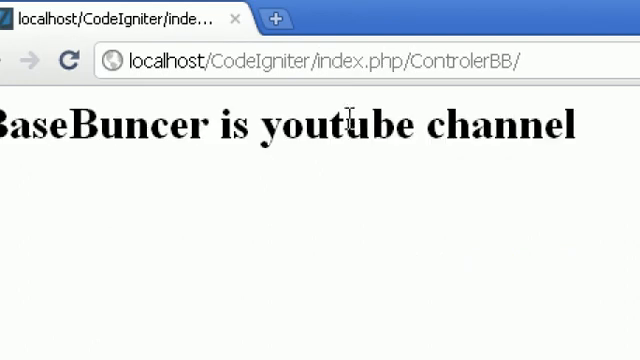
double_click(40, 128)
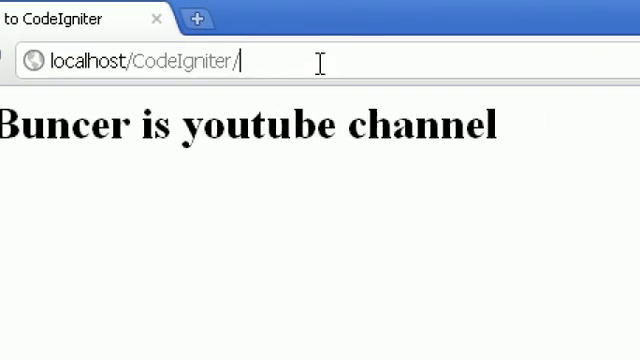
click(18, 60)
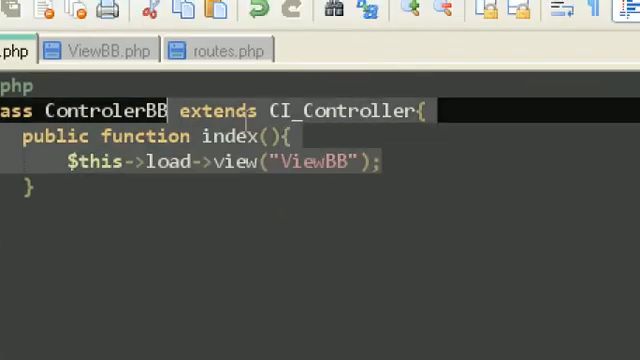
Bring ViewBB.php with its BaseBuncer h1 heading back to the front.
click(104, 50)
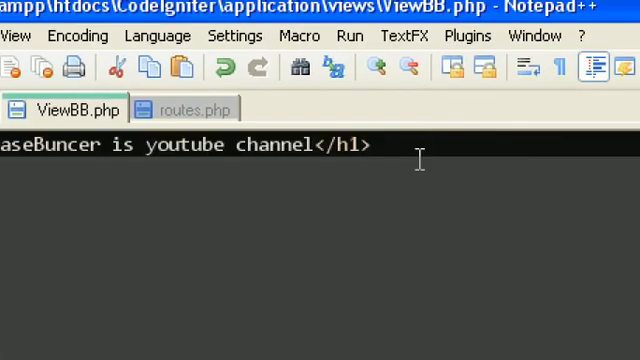